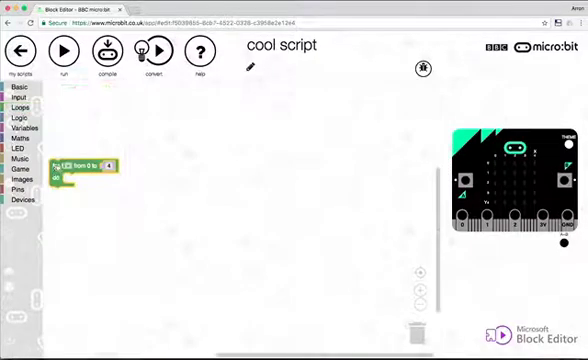
Step: Place the for loop in the workspace with a new counter variable named counted
left_click_drag(84, 164, 224, 156)
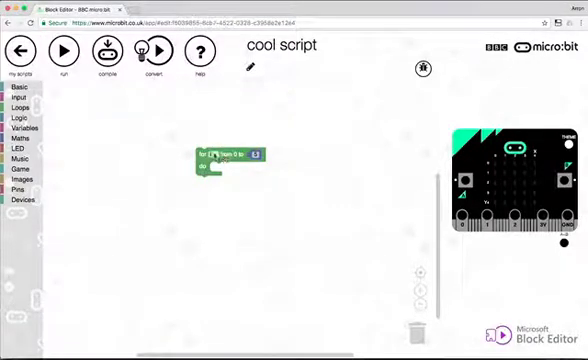
left_click(216, 152)
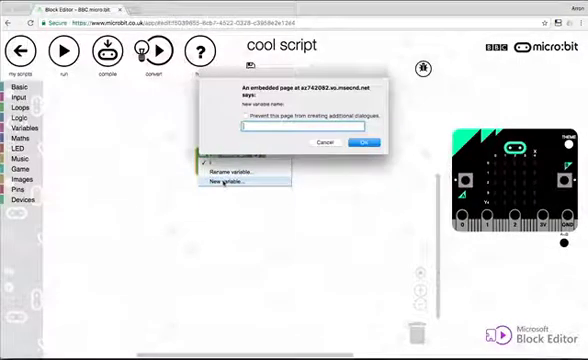
type("counted")
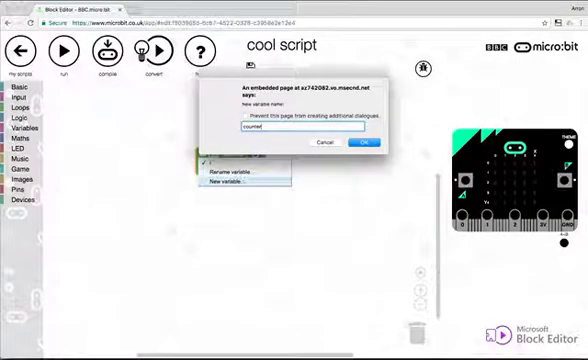
left_click(364, 142)
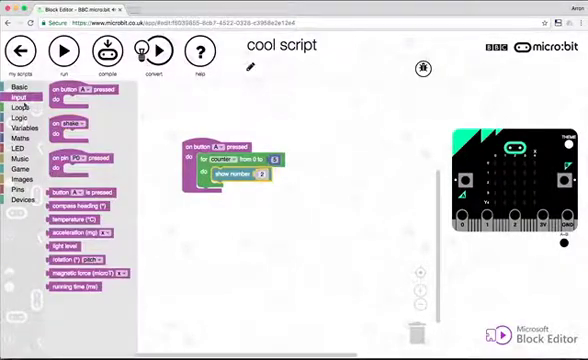
Step: Add a pause (ms) 1000 block after show number inside the button-A loop
left_click(20, 120)
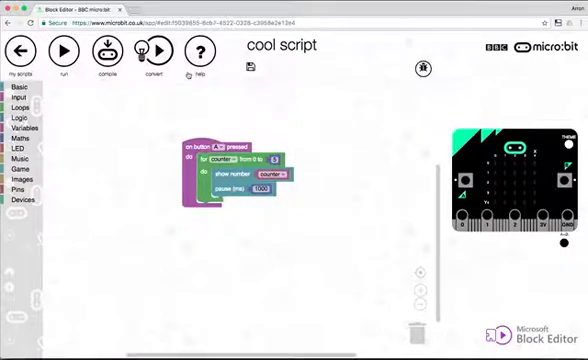
Step: Put the counted variable into the show number slot so each pass displays its value
left_click(64, 50)
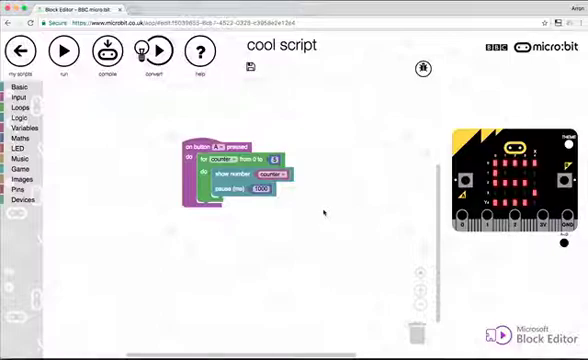
left_click(12, 138)
type("Blast Off!")
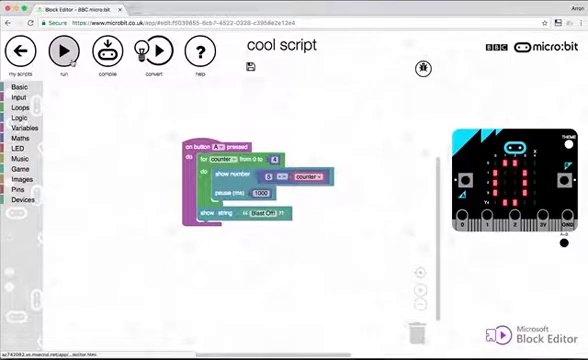
Step: Run the countdown-and-'blast off' program on the simulated micro:bit
left_click(64, 50)
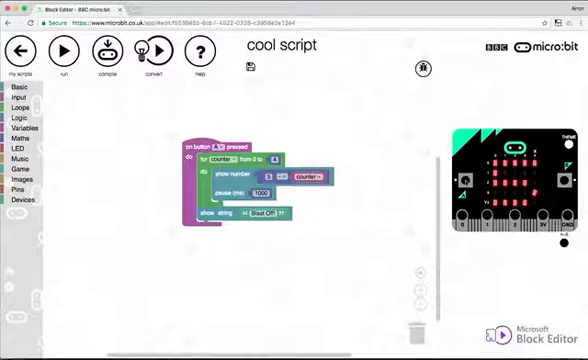